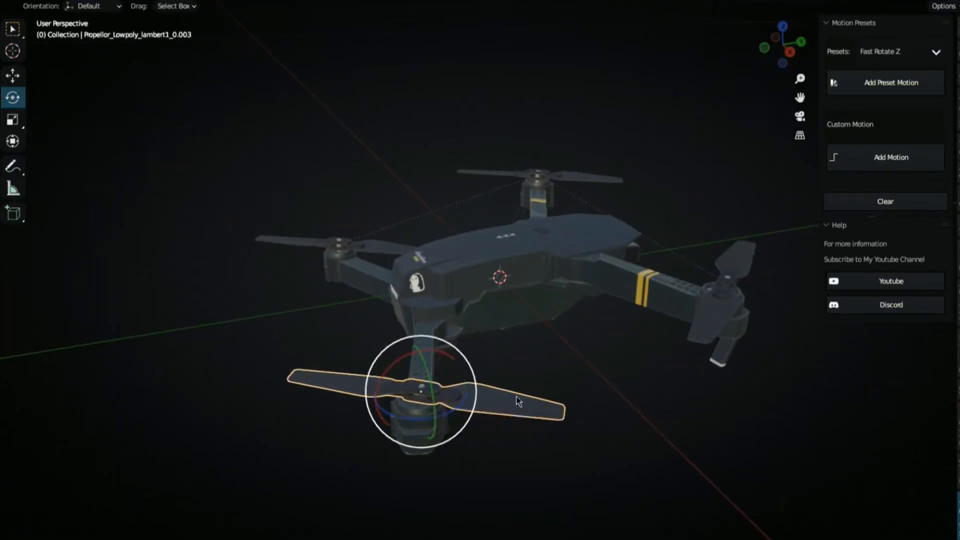
Add the Fast Rotate Z preset to the lower front propeller and play the animation
click(900, 51)
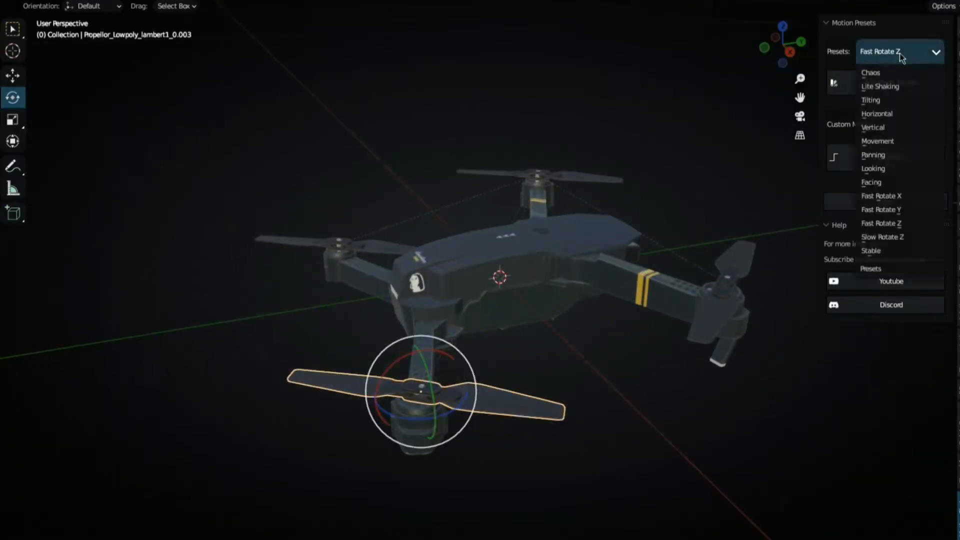
mouse_move(900, 224)
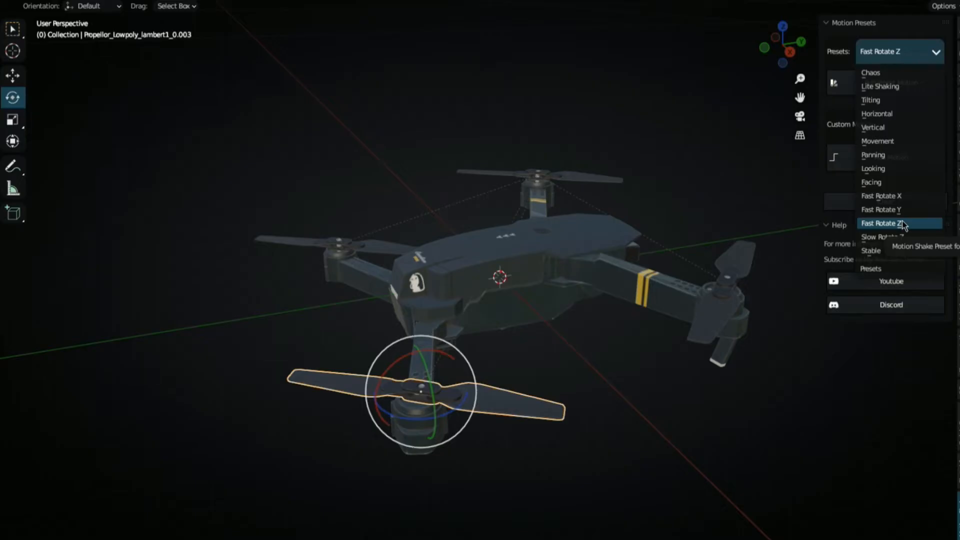
click(880, 223)
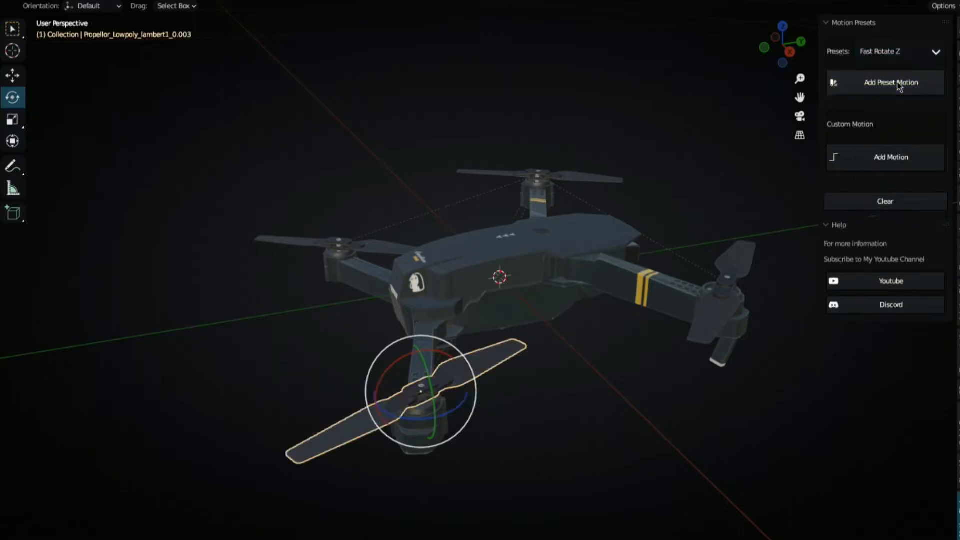
click(890, 82)
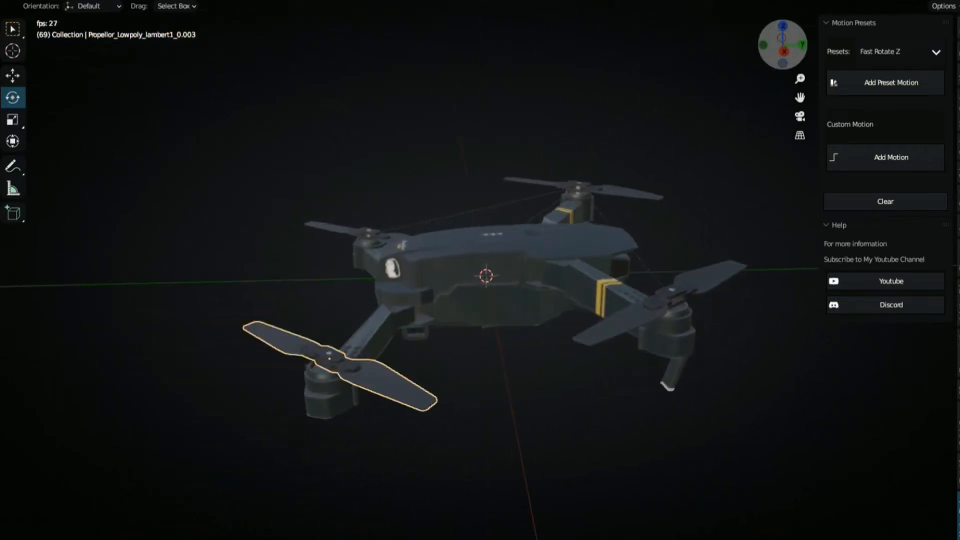
click(667, 300)
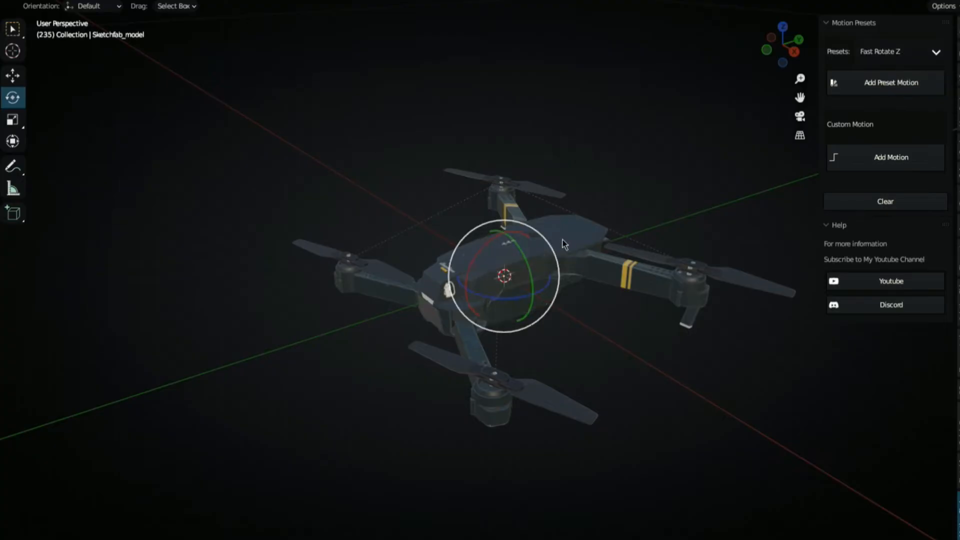
Add the Panning preset motion to the drone's main body
click(508, 300)
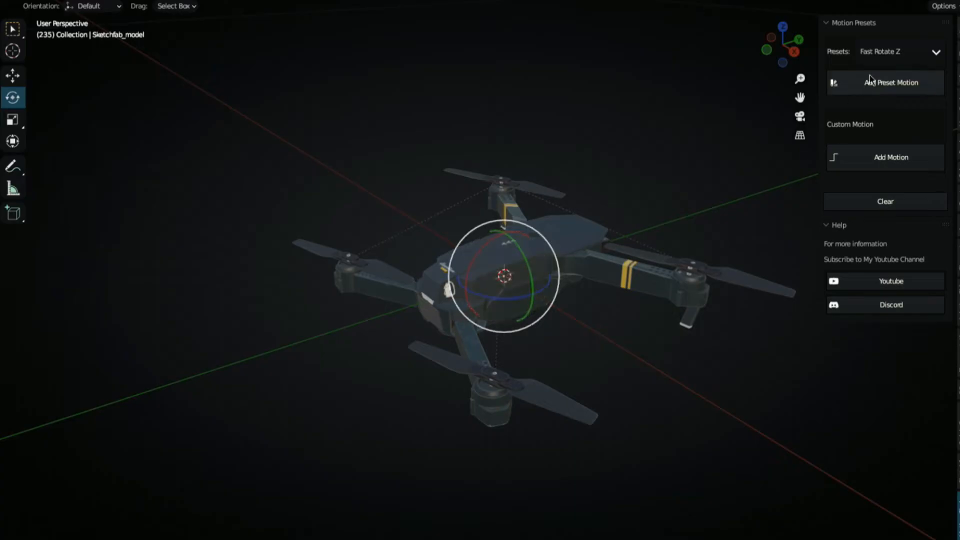
click(898, 51)
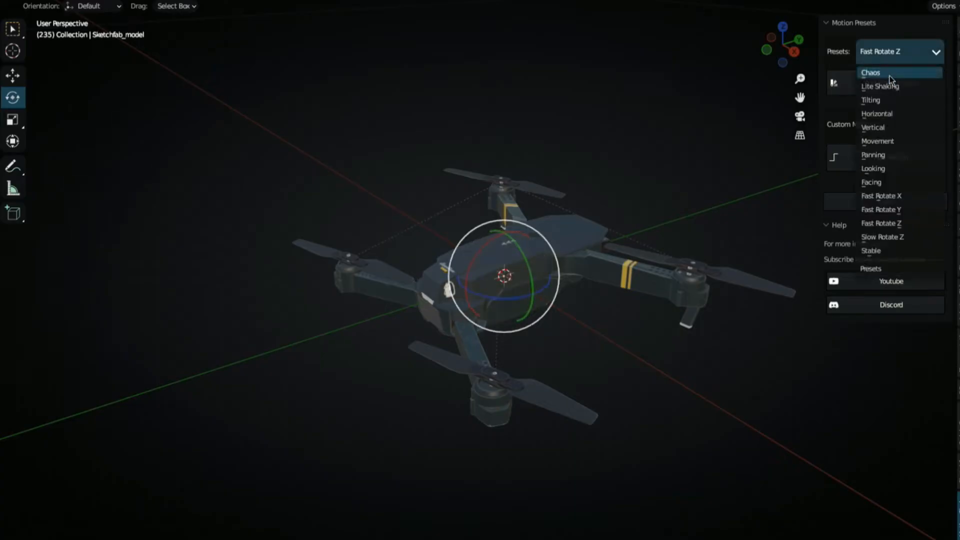
click(869, 72)
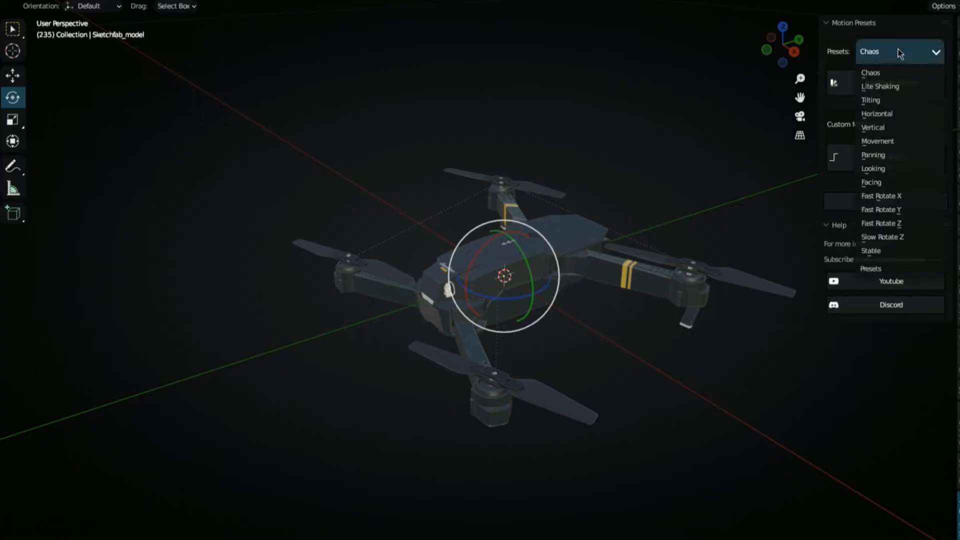
mouse_move(873, 155)
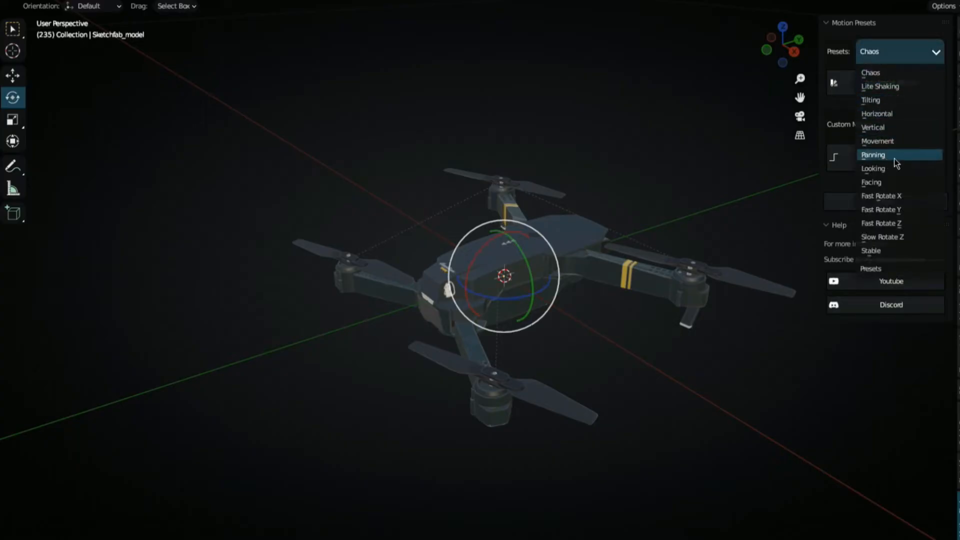
click(873, 154)
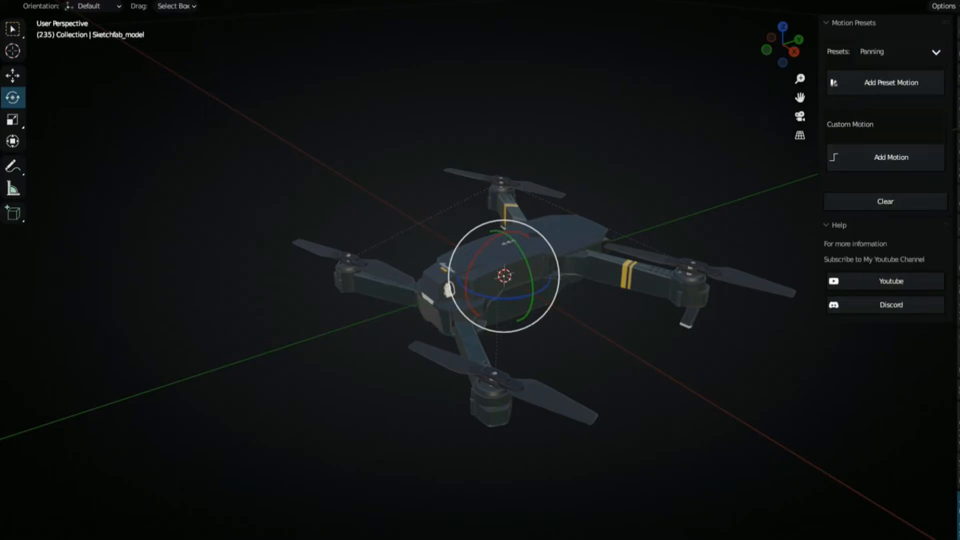
click(891, 82)
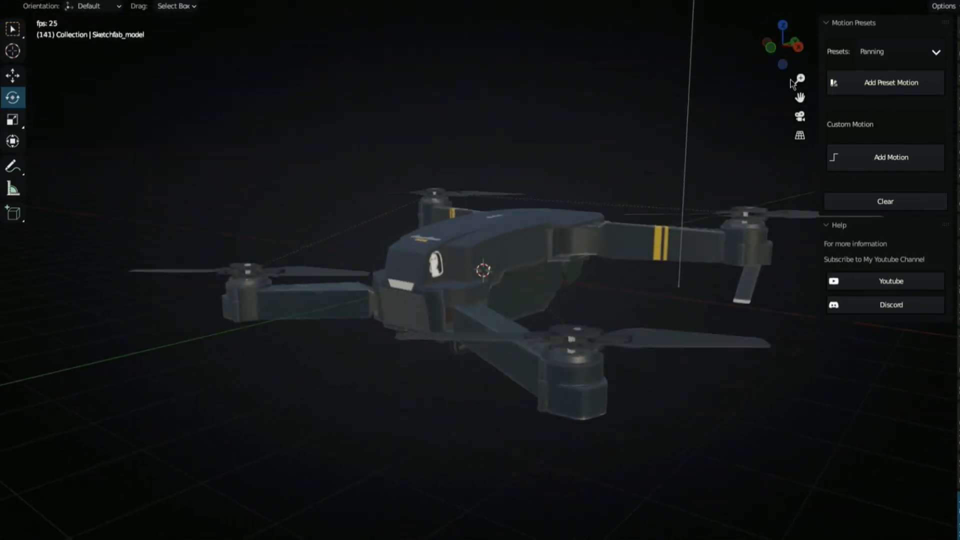
Watch the drone body pan while the propellers spin, then reach for the presets list
click(899, 51)
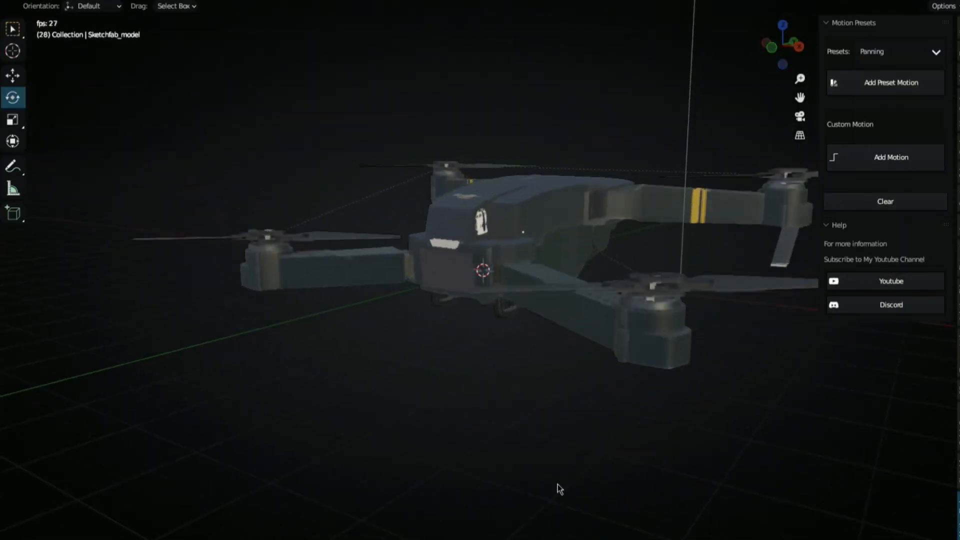
Open the Motion Presets dropdown, with Panning still selected
click(897, 52)
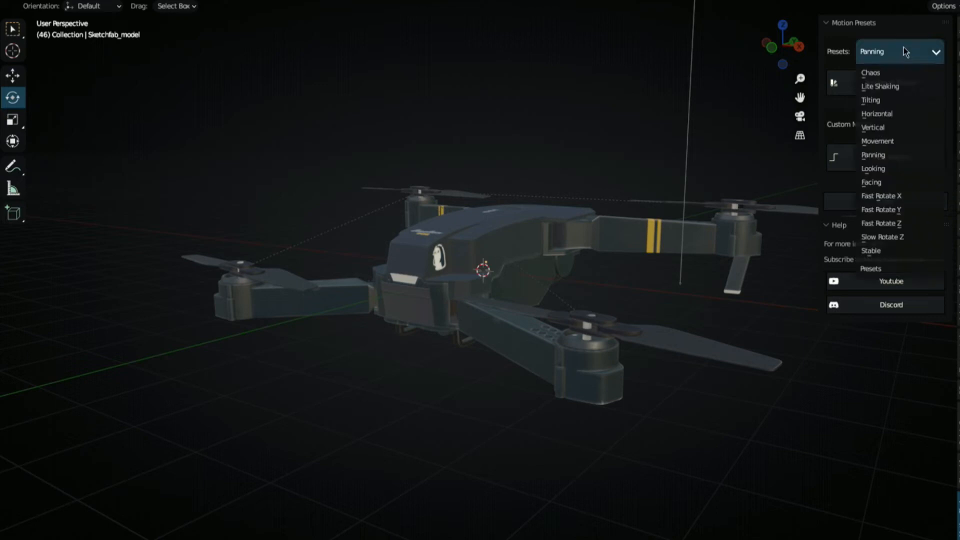
mouse_move(894, 155)
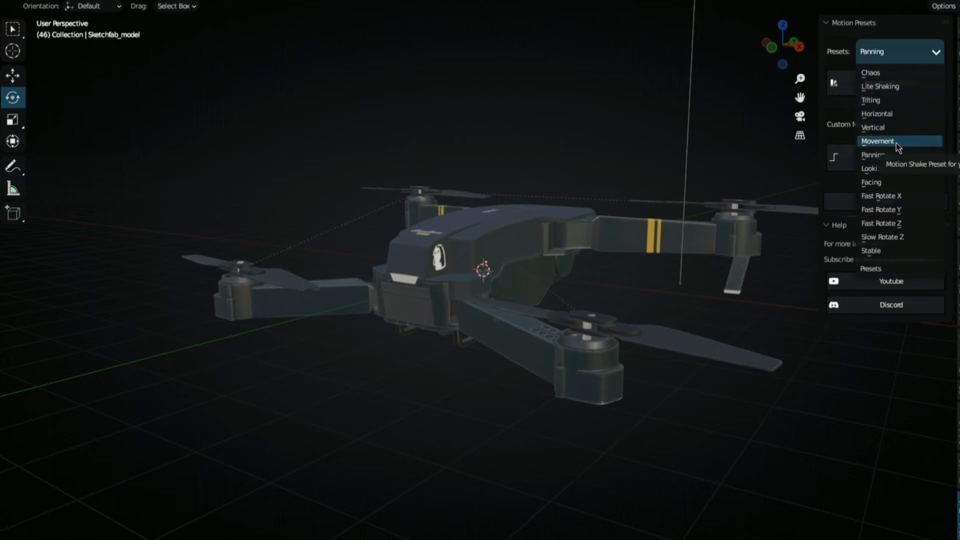
Pick Movement from the motion presets list
click(878, 141)
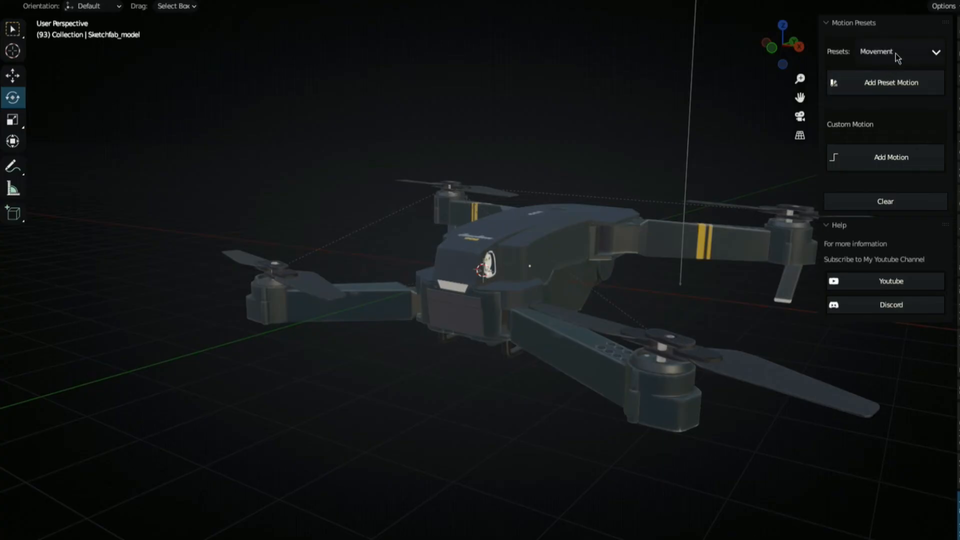
Add the Lite Shaking preset motion to the drone body
click(897, 51)
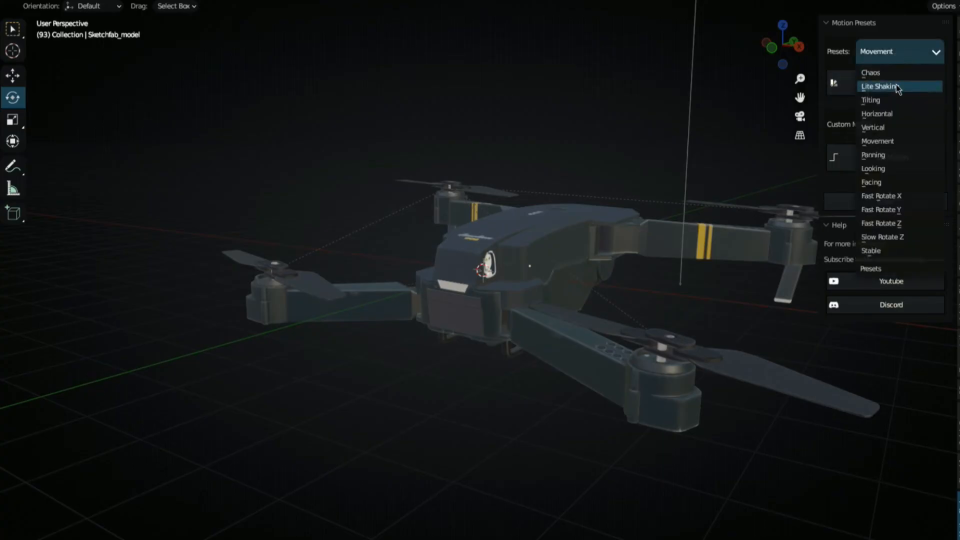
click(879, 86)
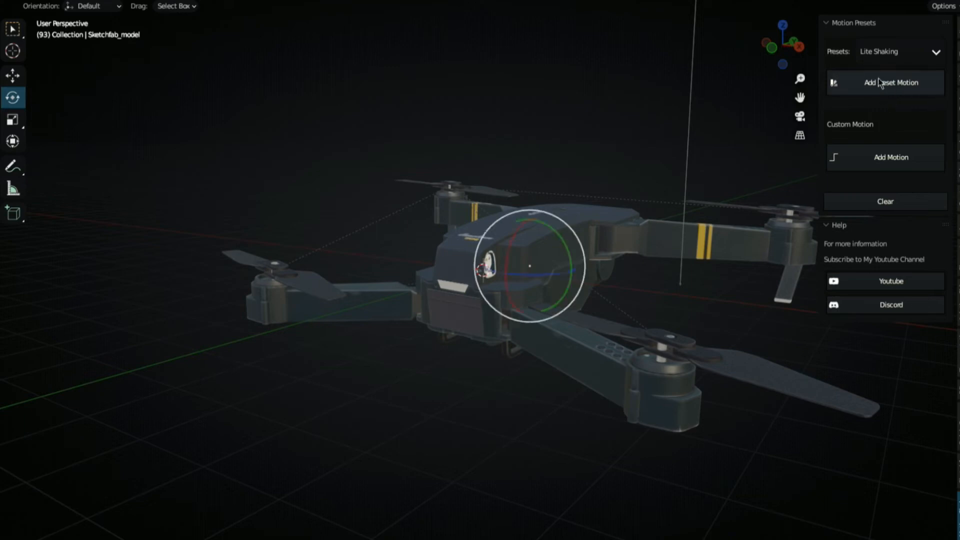
click(883, 82)
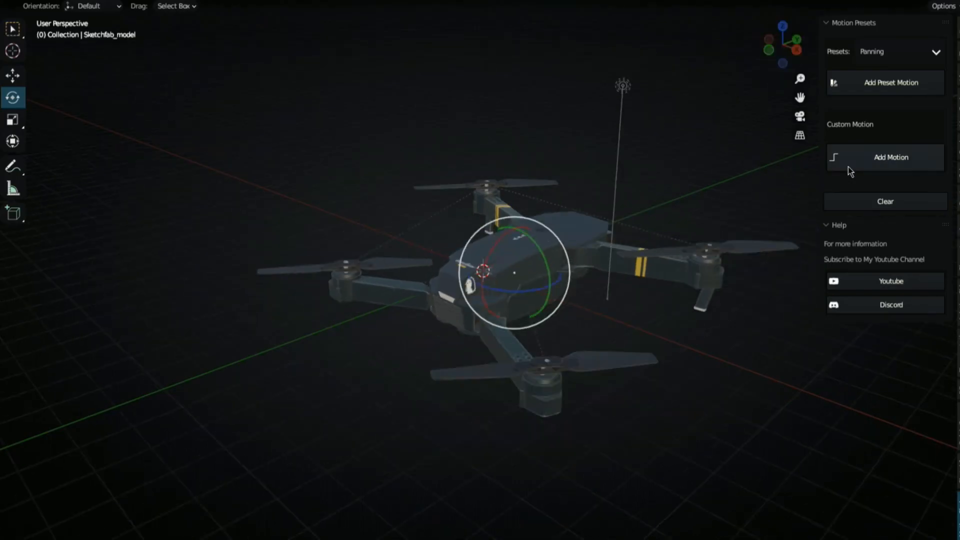
mouse_move(897, 155)
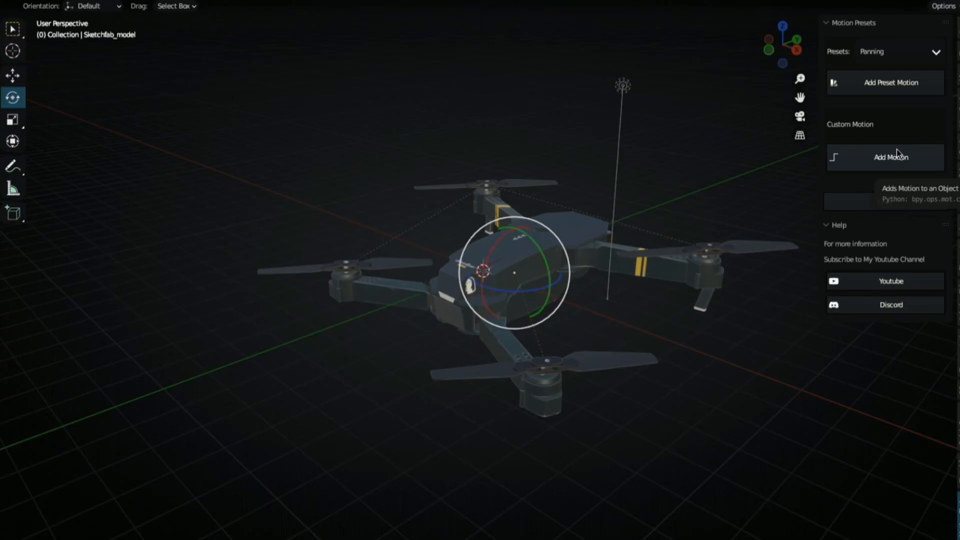
Add a custom rotation-shake motion to the drone body and show its Movement settings
click(891, 157)
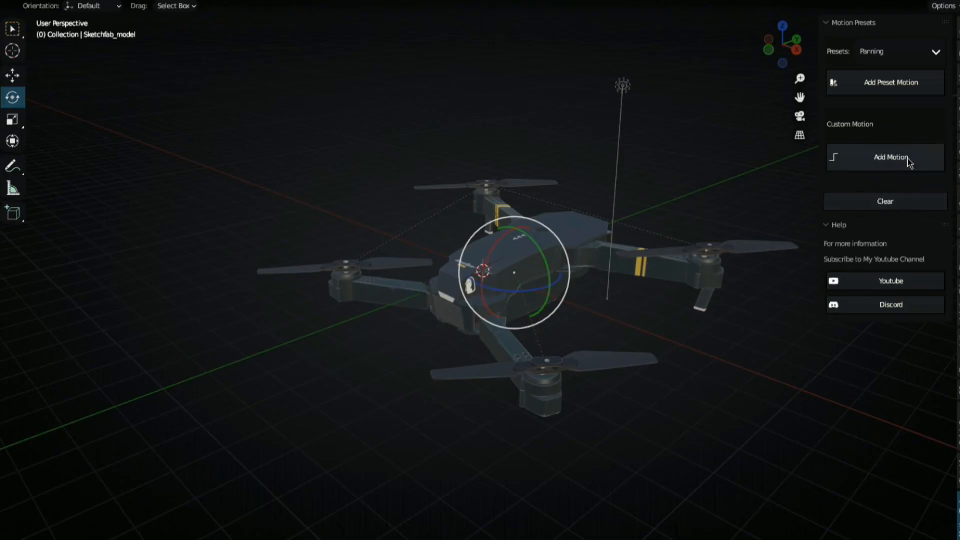
click(890, 157)
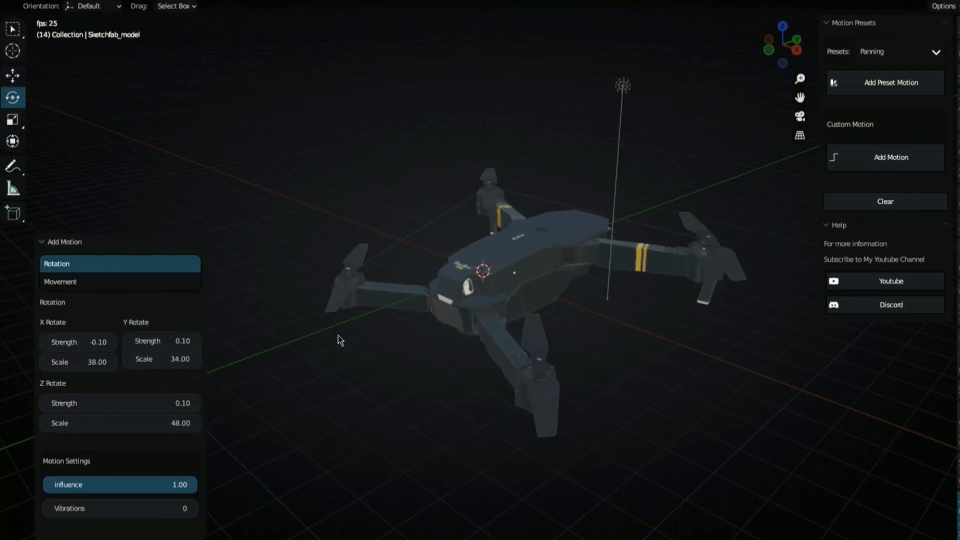
click(60, 283)
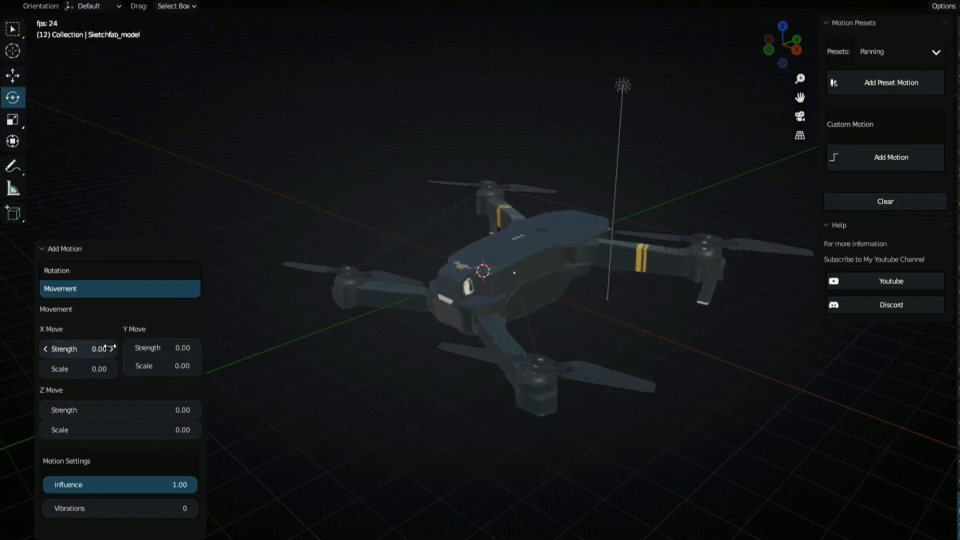